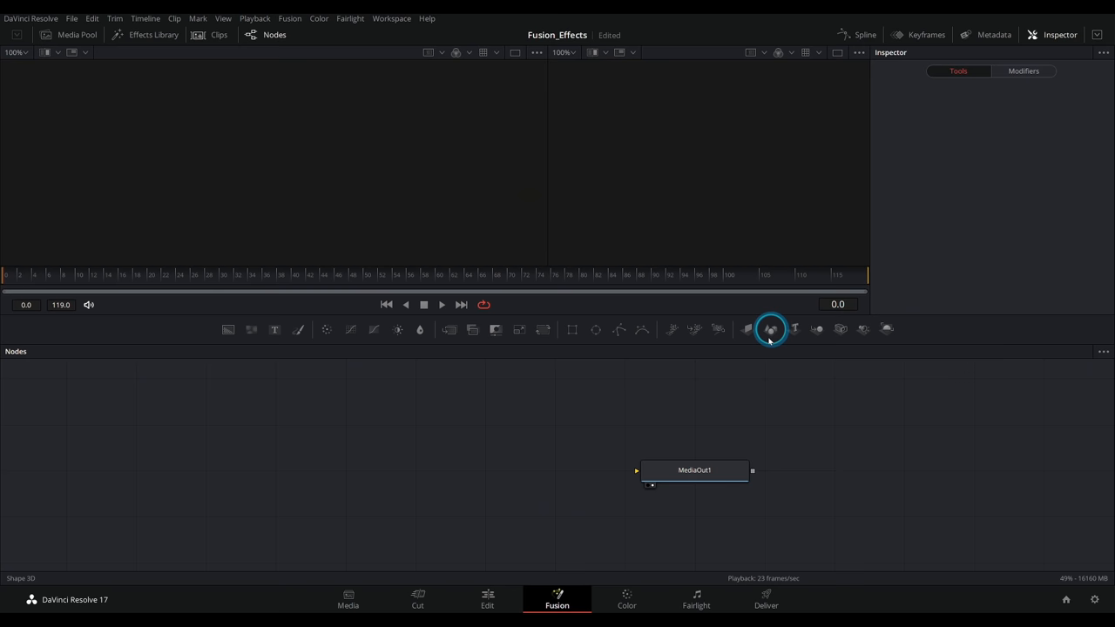
Add a Shape3D node and set its shape to Plane.
left_click(770, 329)
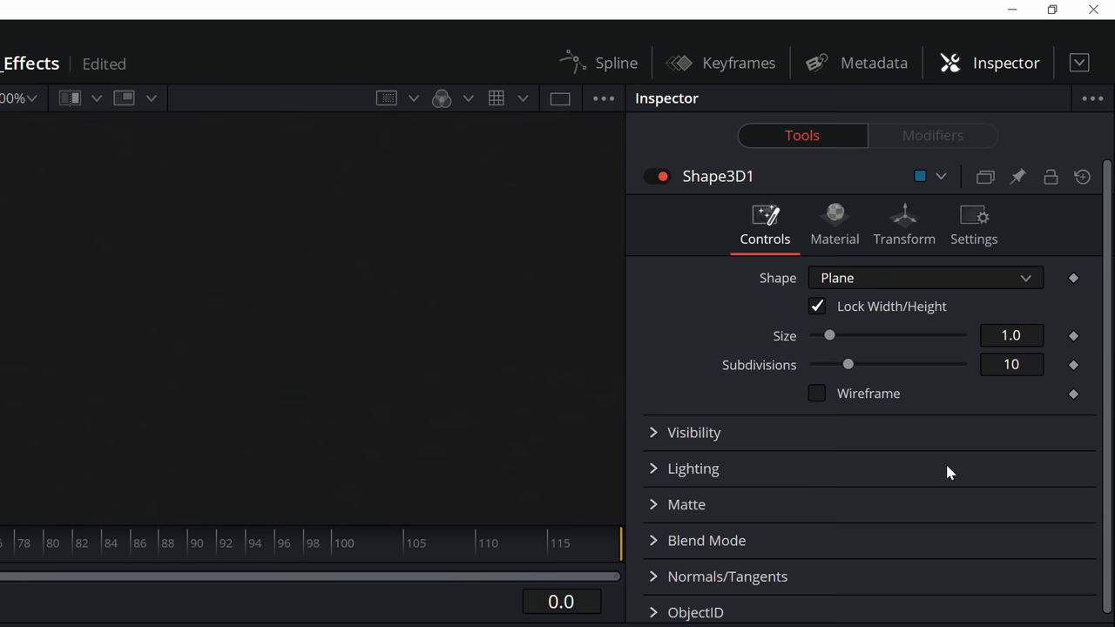
left_click(857, 287)
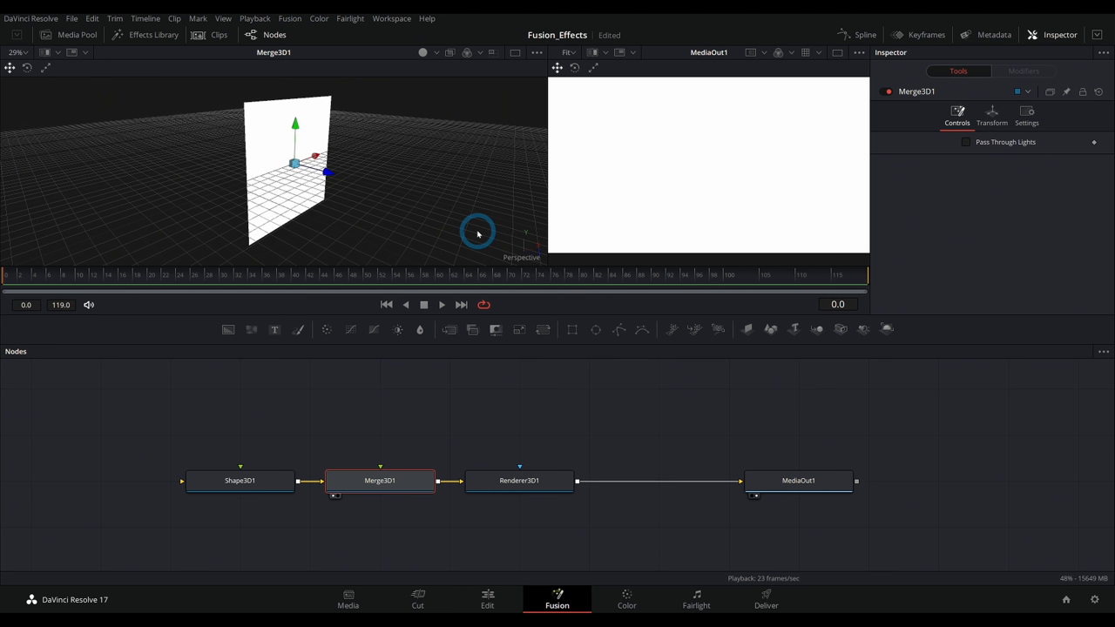
mouse_move(523, 405)
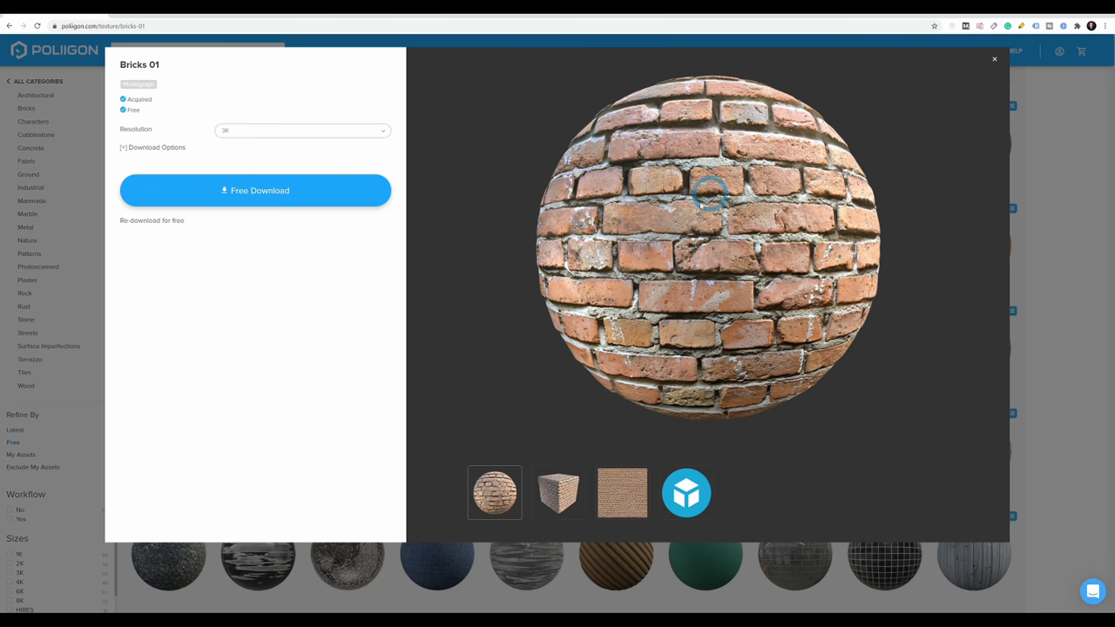
Close the Bricks 01 download popup to return to the free textures grid.
left_click(993, 60)
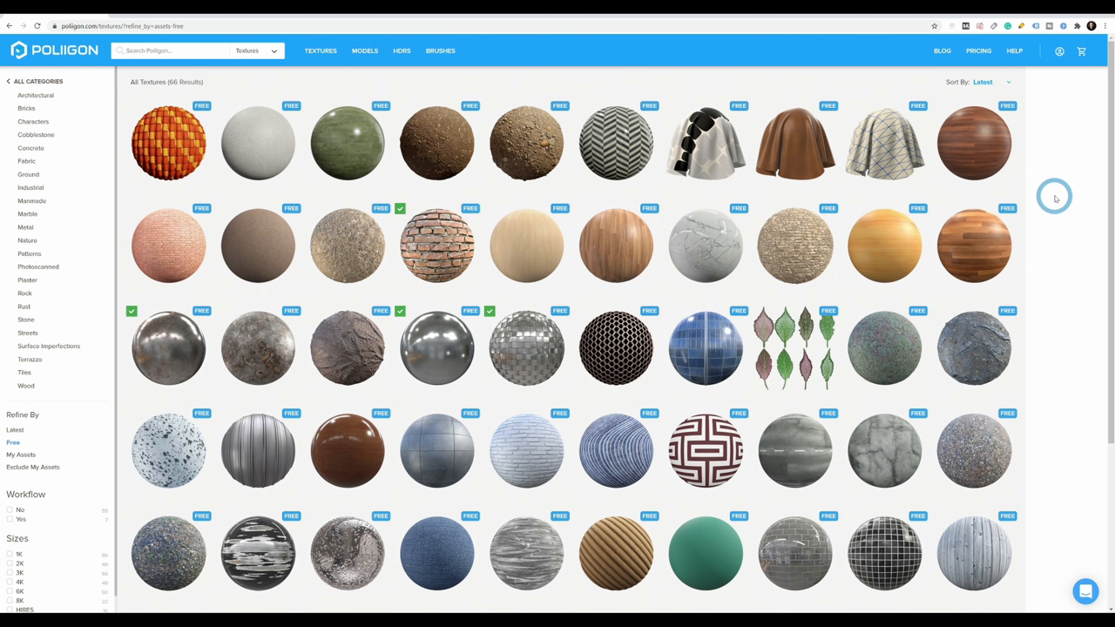
mouse_move(1070, 190)
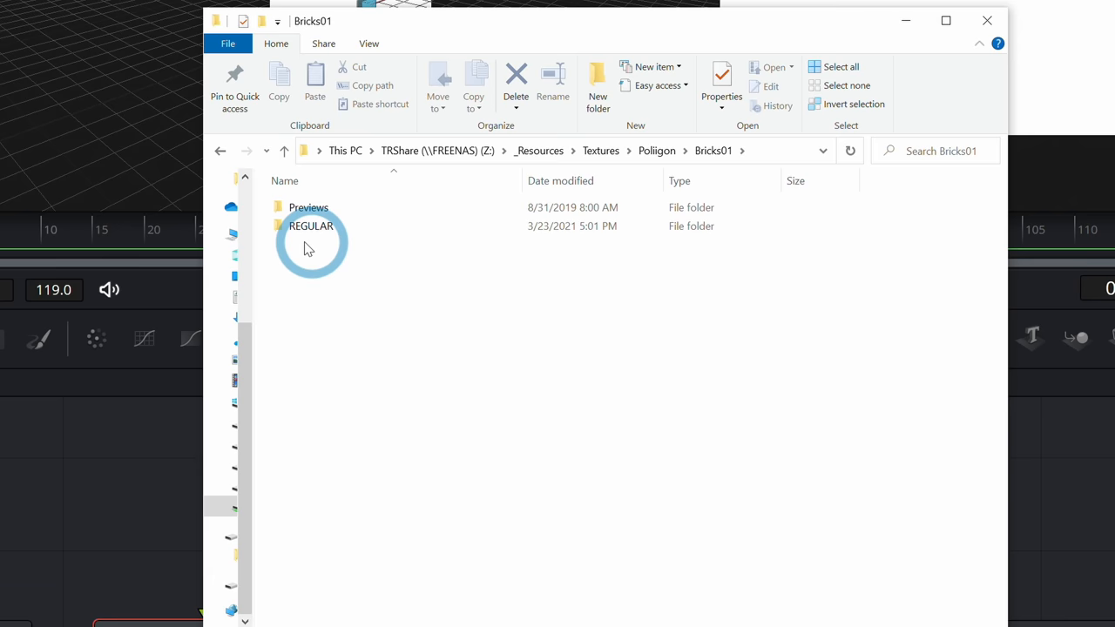
Open the REGULAR folder and its 1K subfolder of Bricks01 texture maps.
double_click(310, 227)
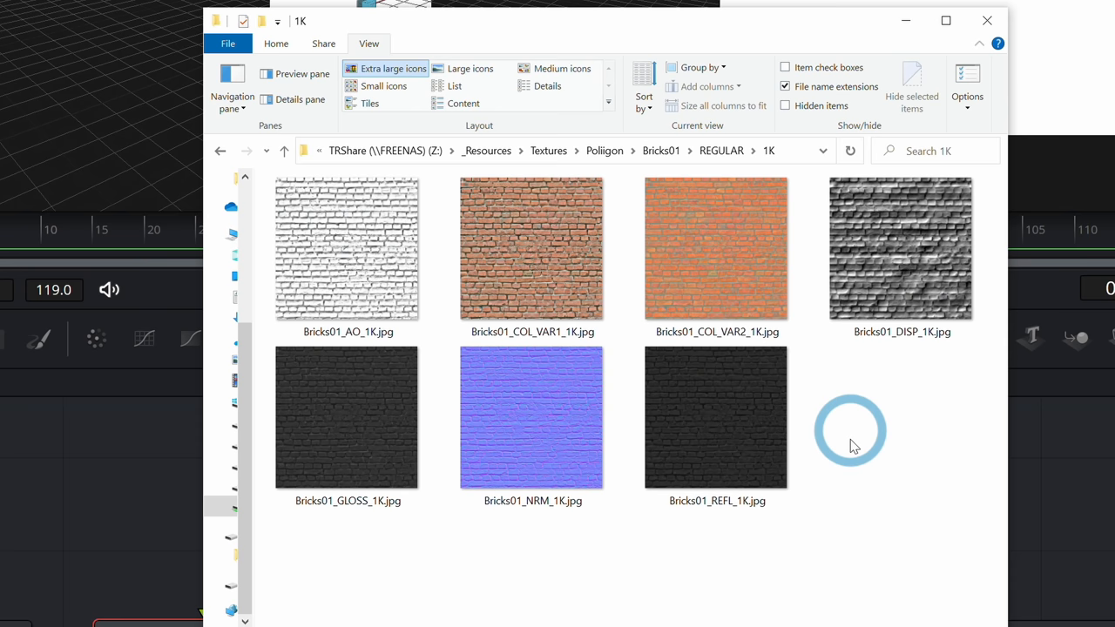
left_click(533, 248)
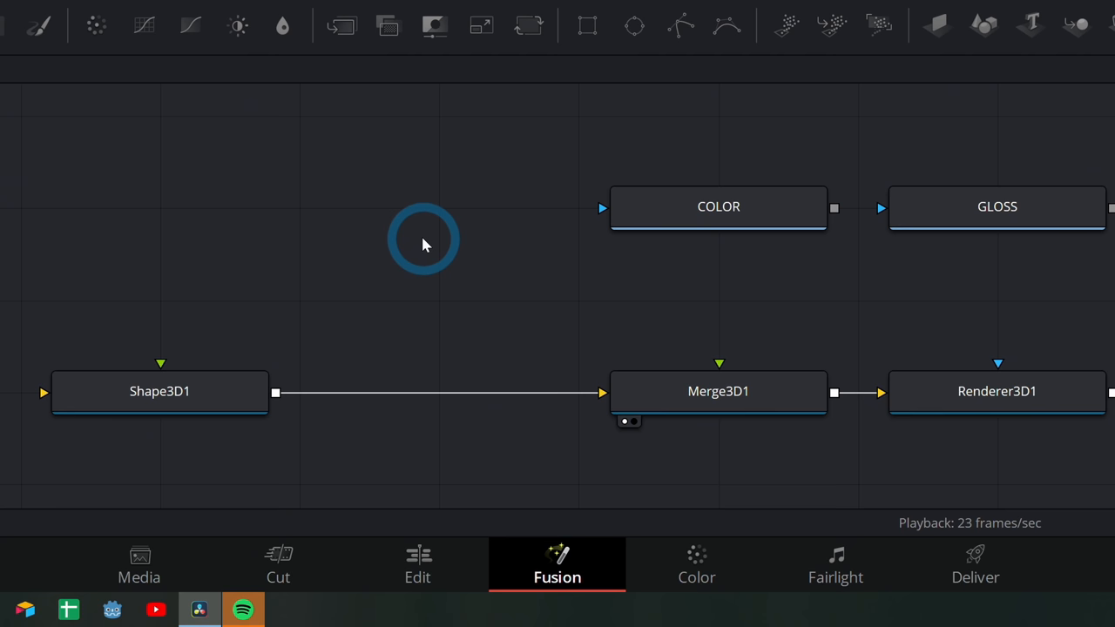
mouse_move(462, 270)
type("paint")
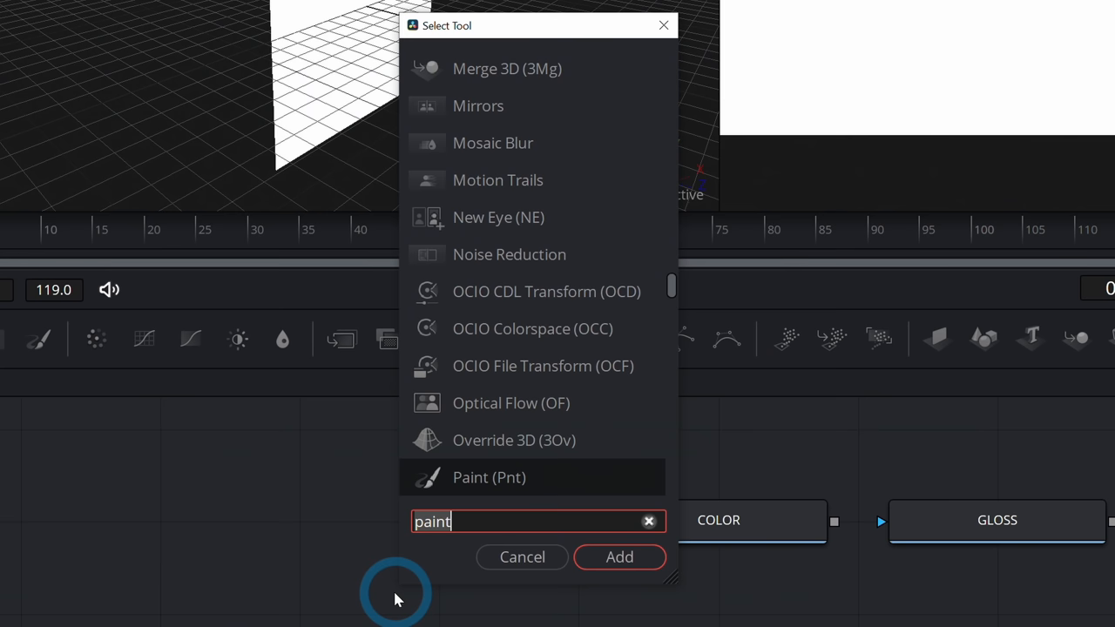
Pick the searched tool in the Select Tool picker and add it to the graph.
left_click(648, 521)
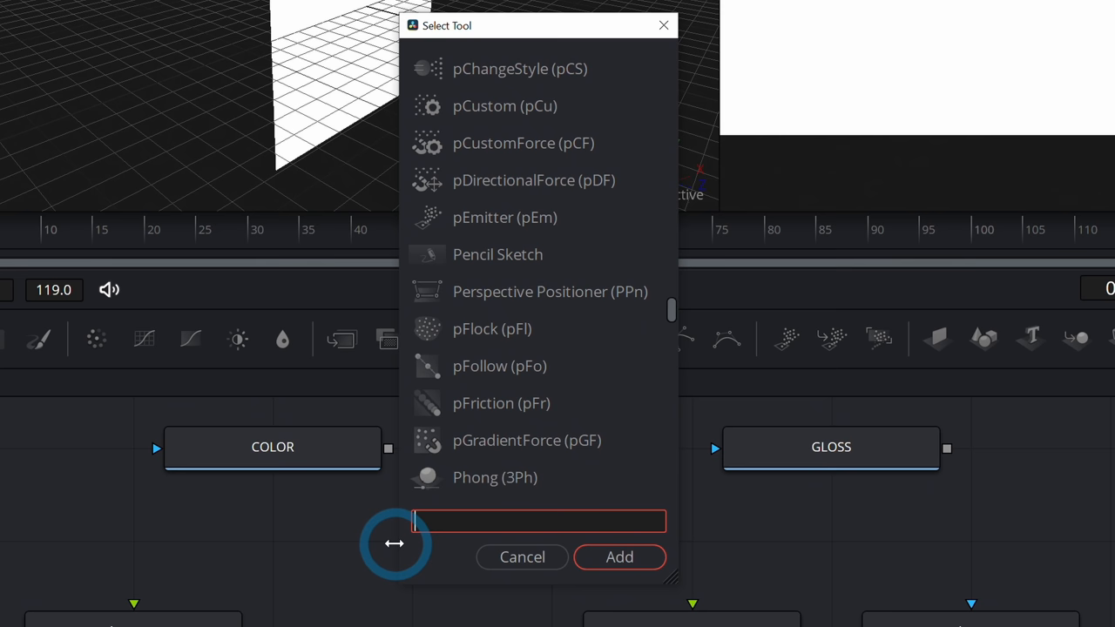
left_click(621, 558)
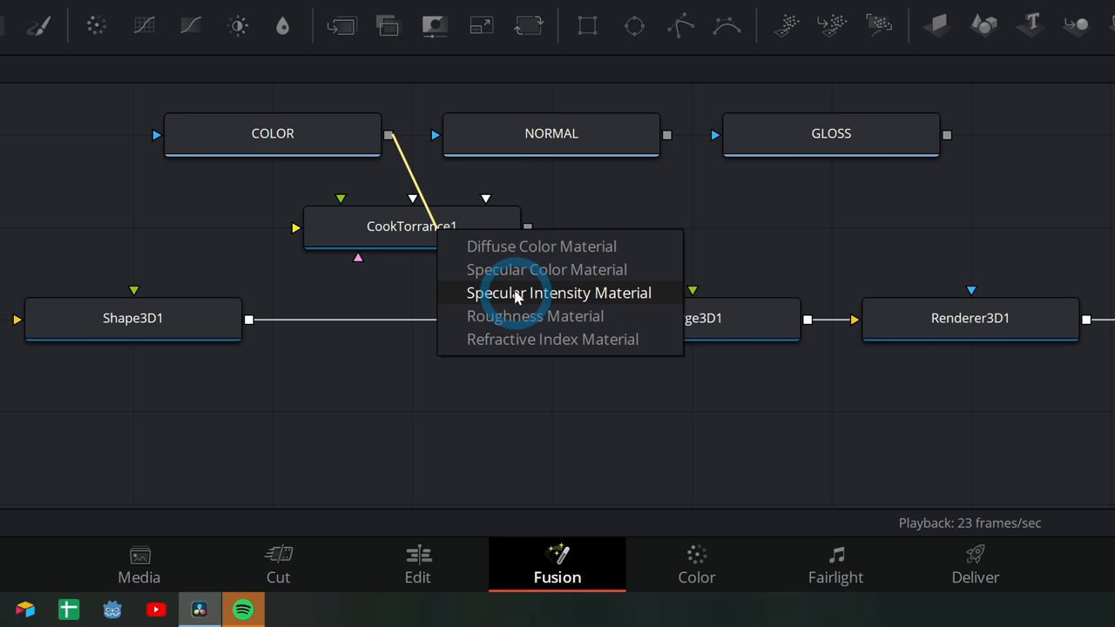
Assign the COLOR brick map to the chosen CookTorrance1 material input.
left_click(558, 292)
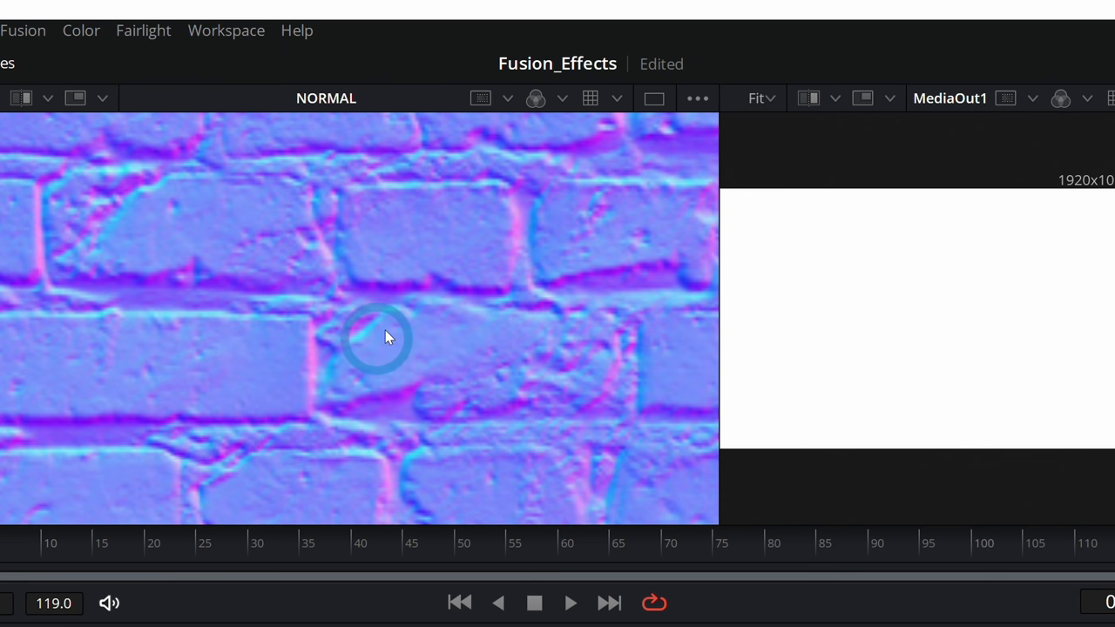
mouse_move(471, 346)
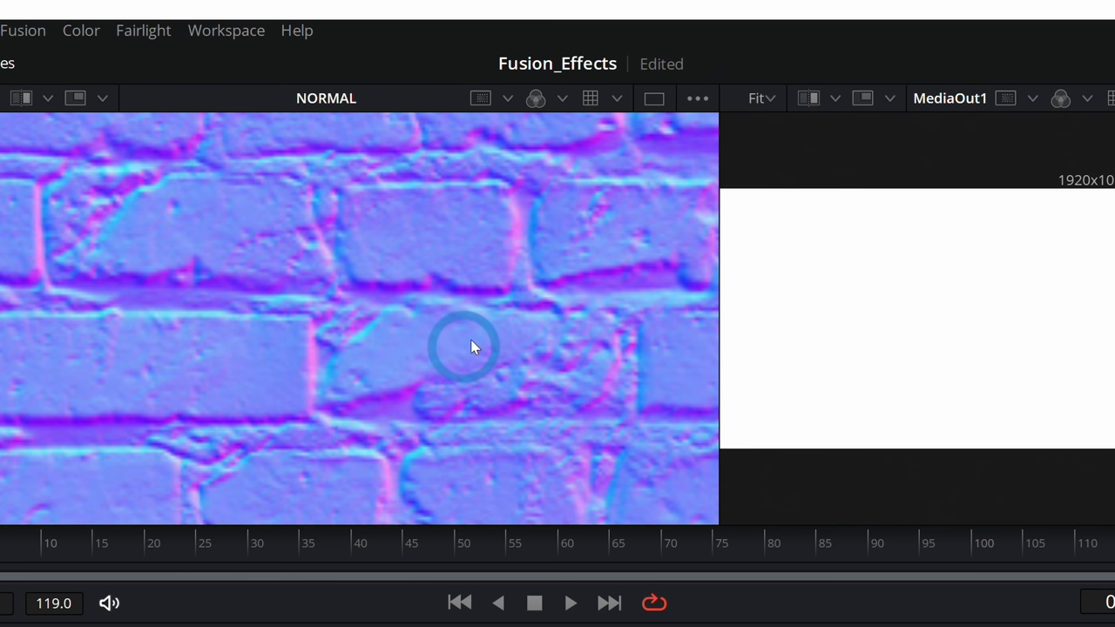
mouse_move(463, 434)
type("cook")
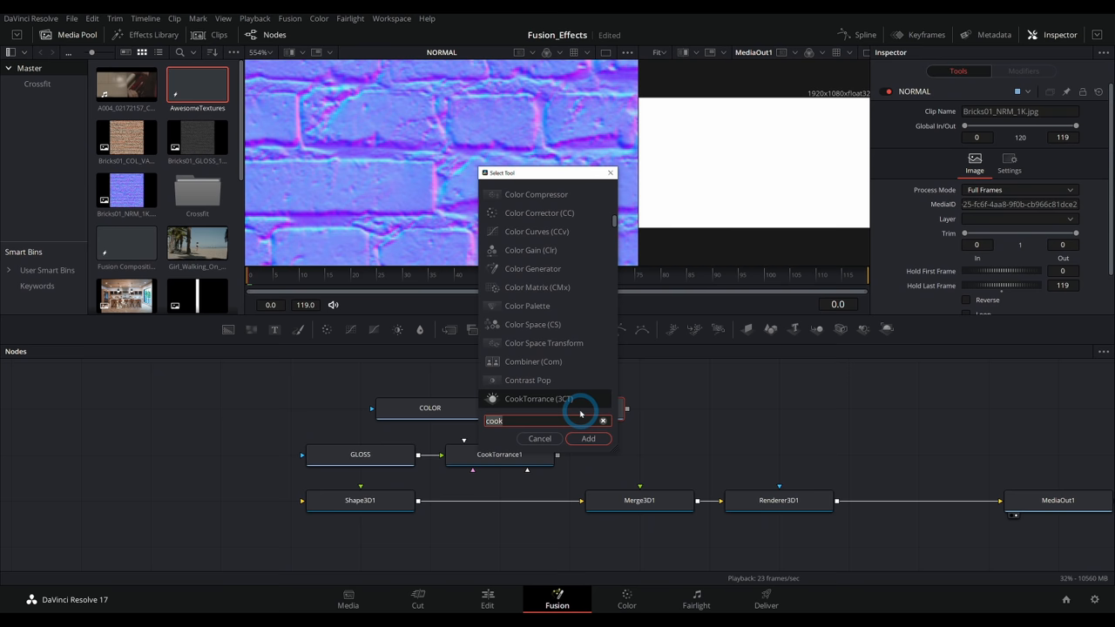
Add a BumpMap node via the tool search for 'bump'.
type("bump")
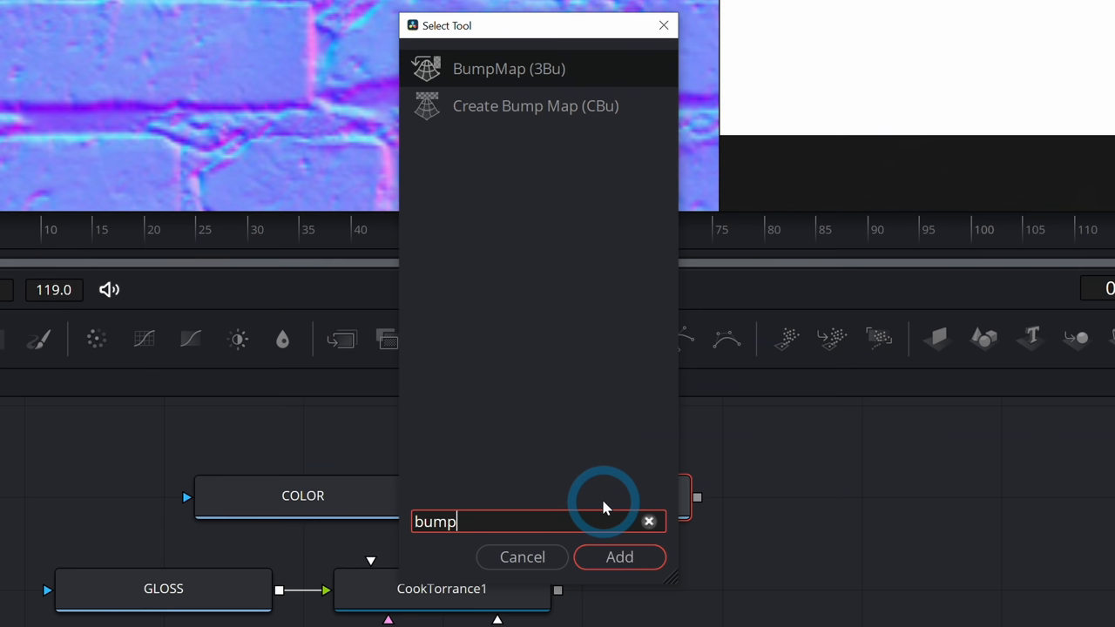
left_click(621, 557)
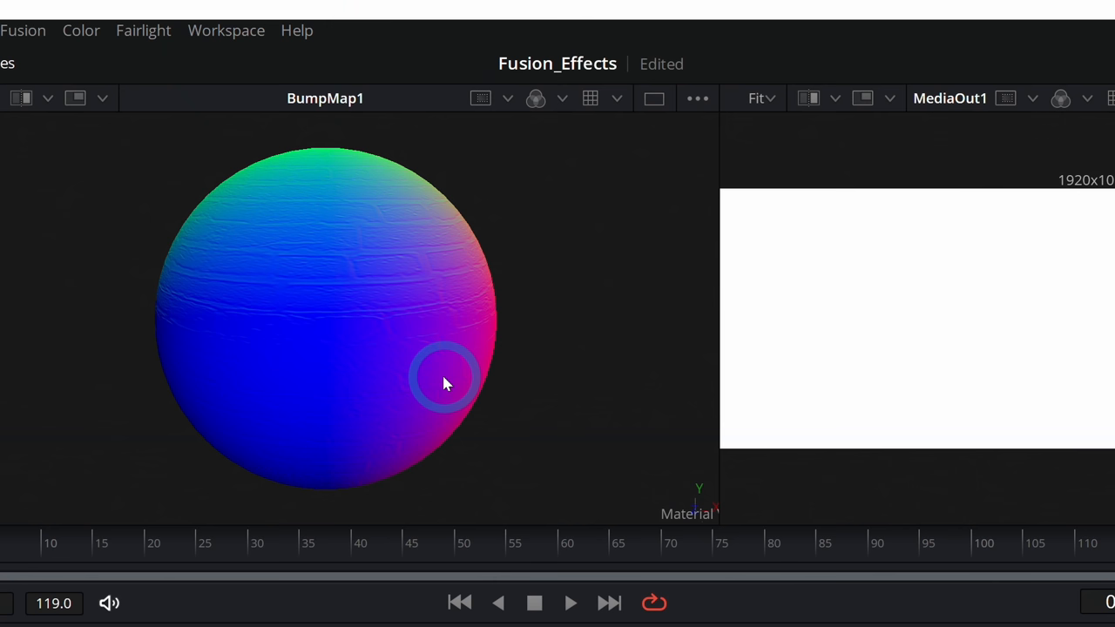
left_click(990, 63)
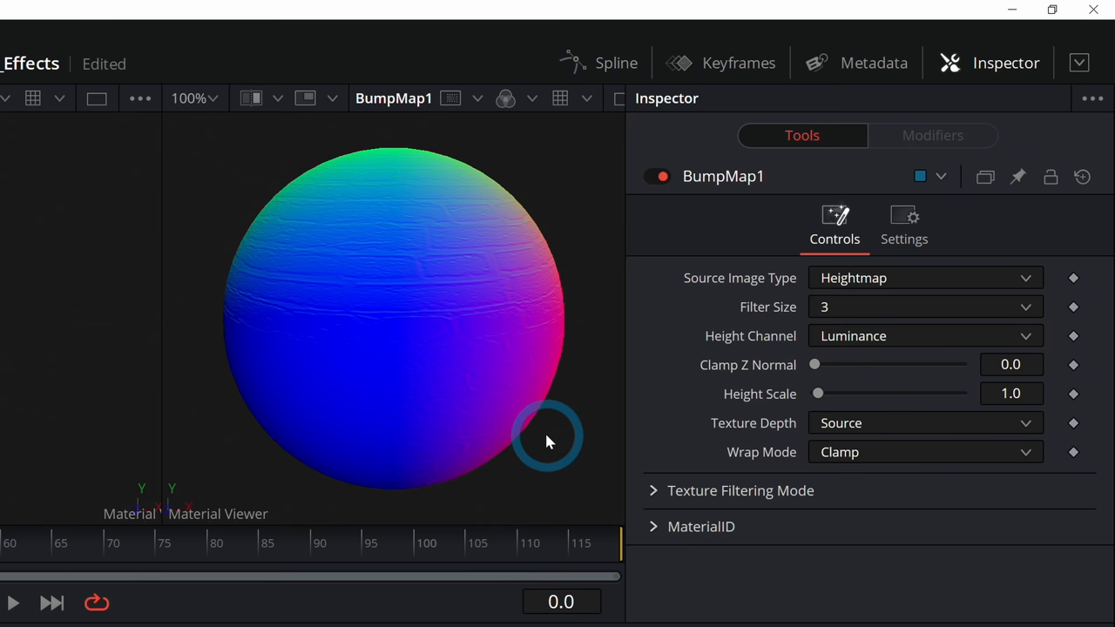
mouse_move(775, 293)
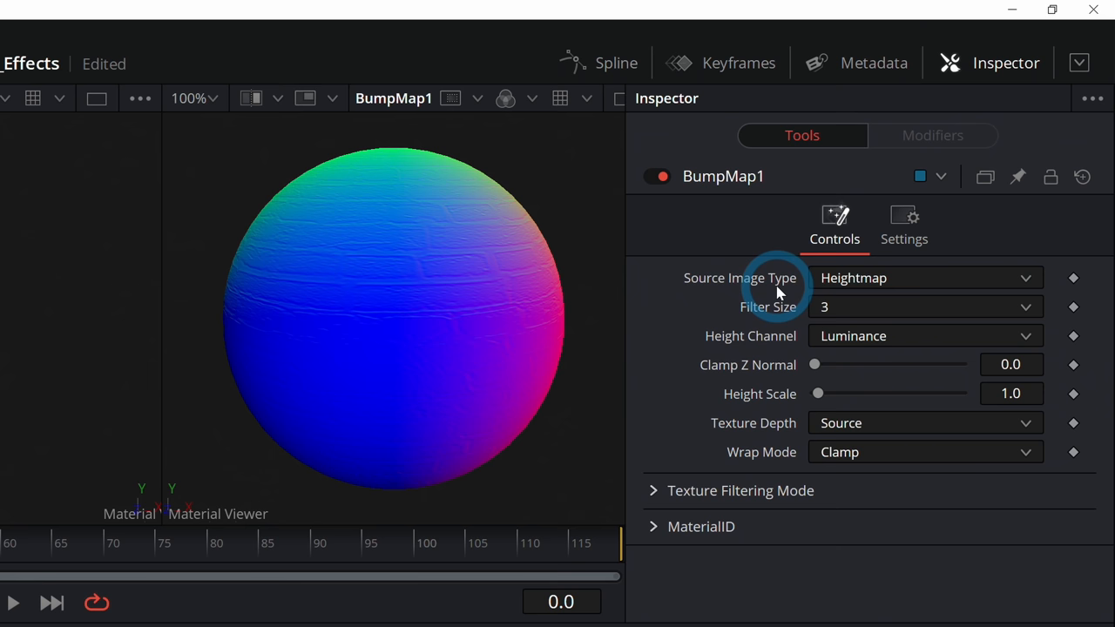
Wire BumpMap1's output into CookTorrance1's bump map input.
left_click(927, 277)
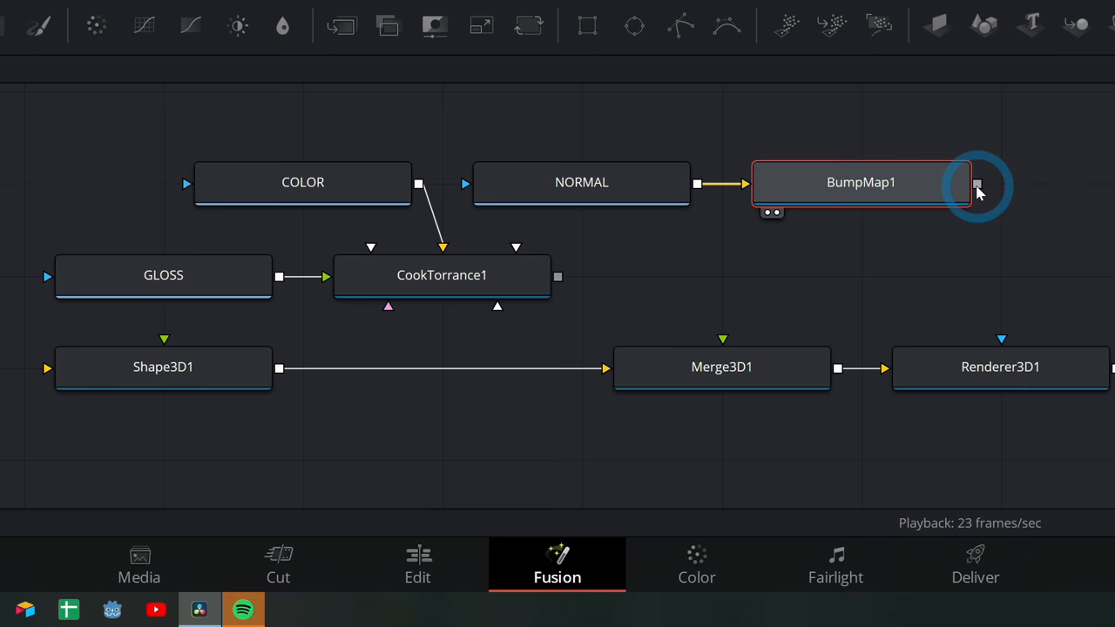
left_click_drag(976, 184, 532, 411)
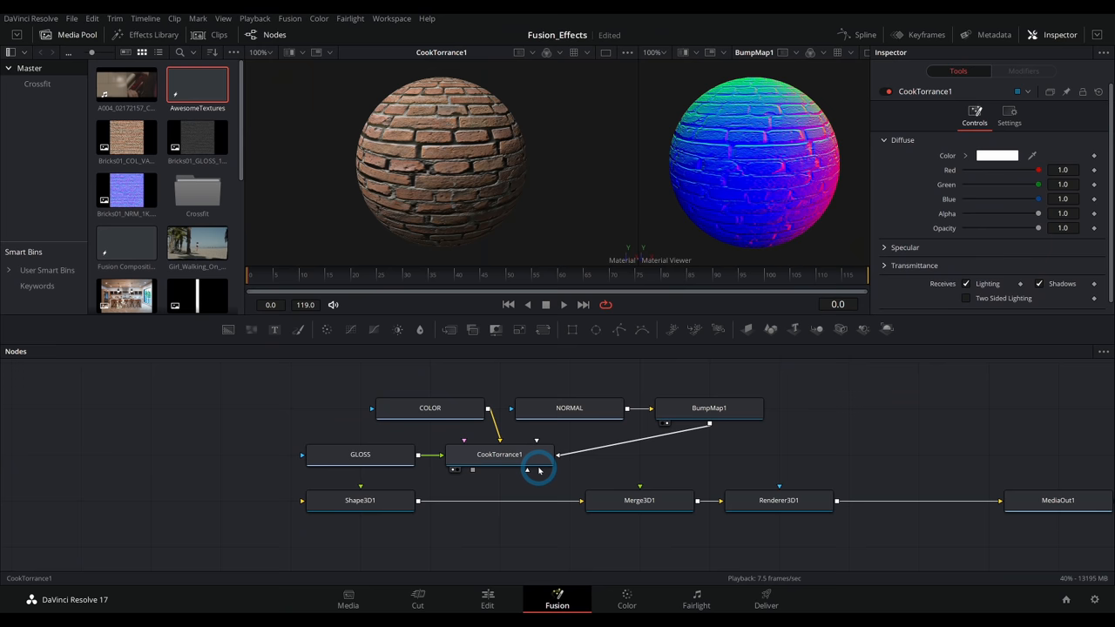
Insert a Replace Material 3D node after Shape3D1 via the 'repl' tool search.
left_click(359, 500)
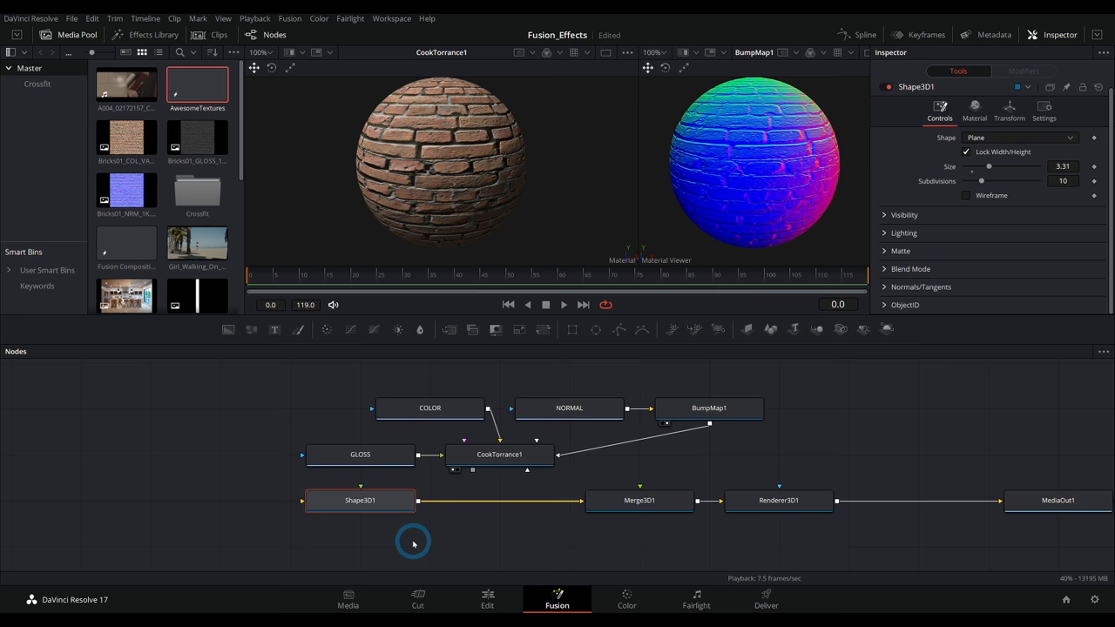
type("repl")
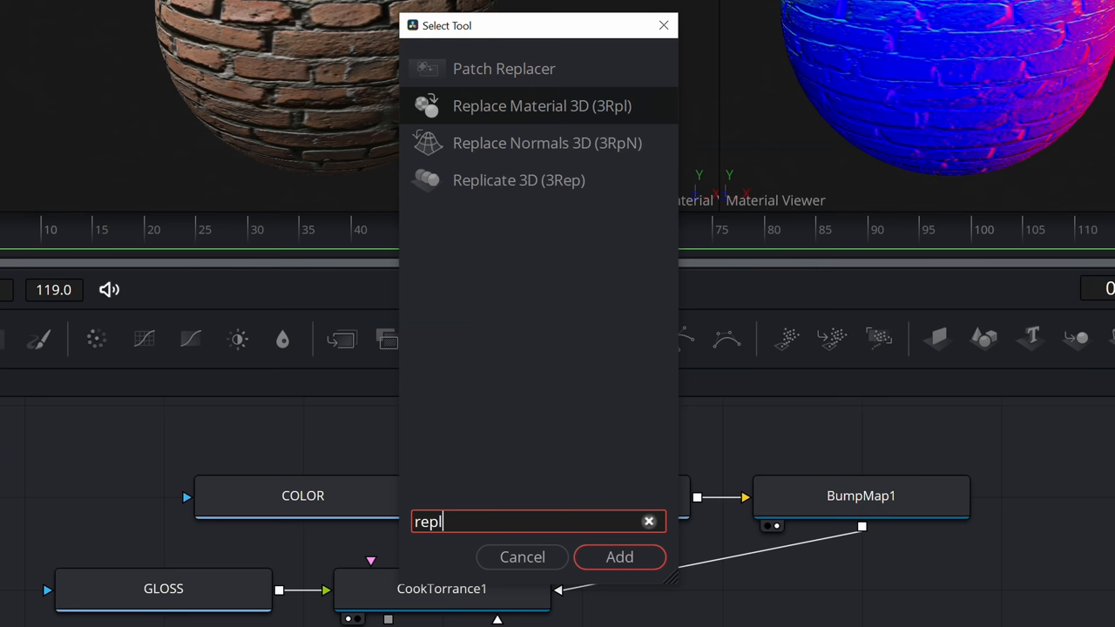
left_click(621, 557)
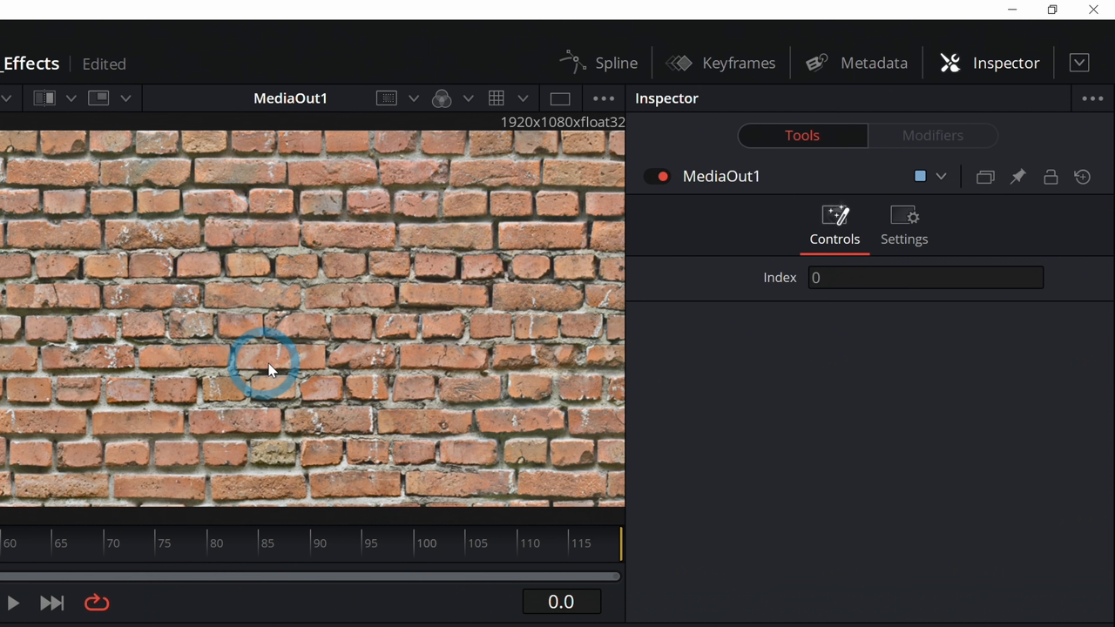
mouse_move(357, 366)
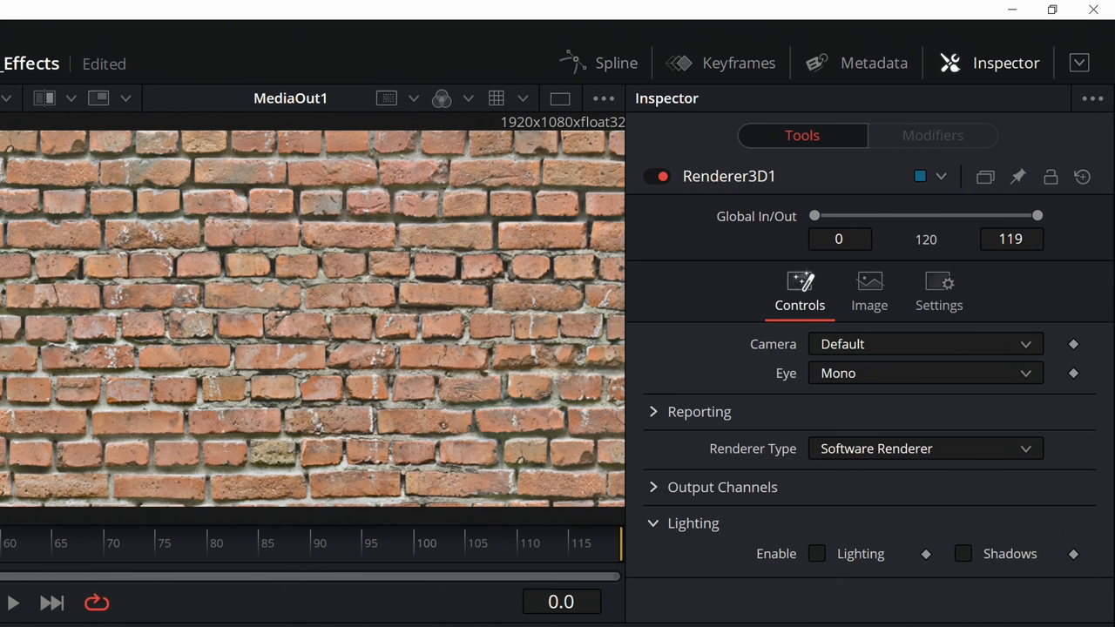
Check Enable Lighting and Shadows in the Renderer3D1 inspector.
left_click(816, 554)
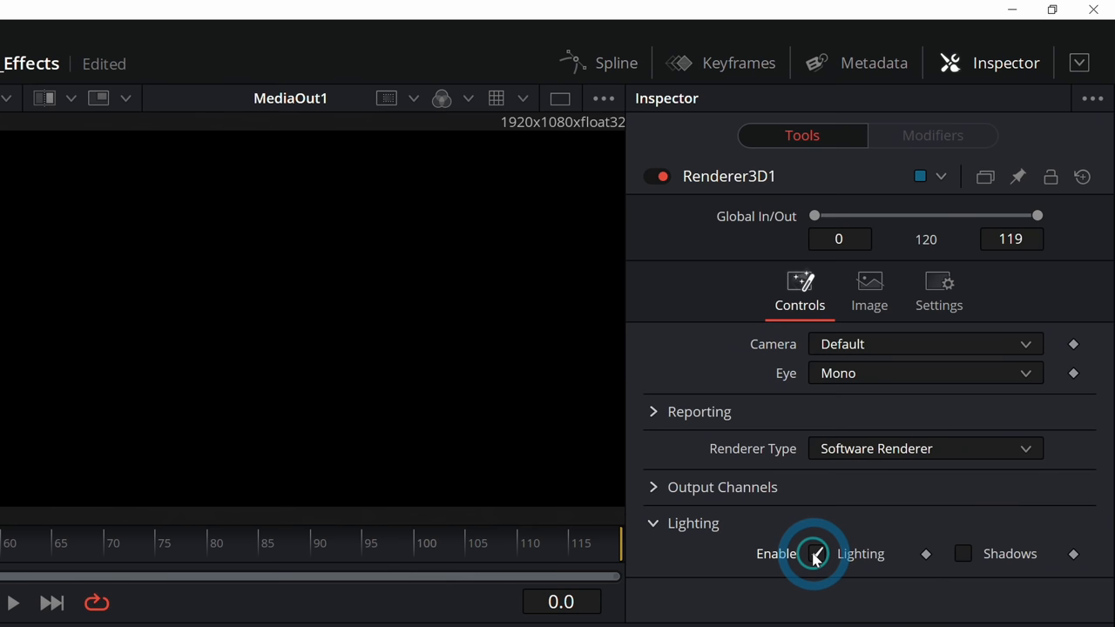
left_click(815, 554)
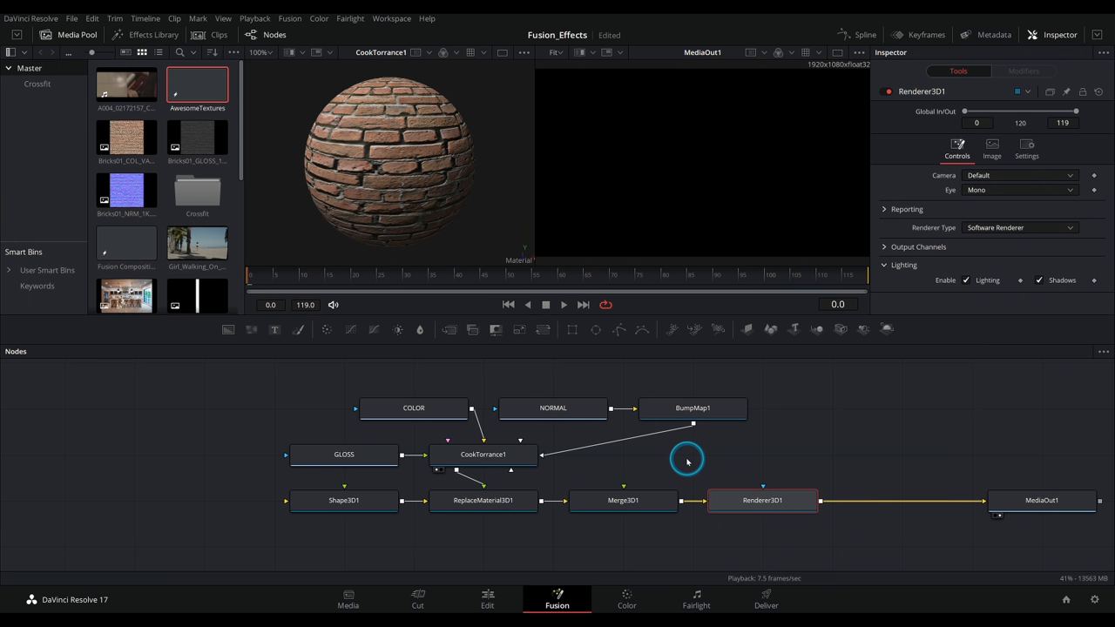
Add PointLight1 into Merge3D1 and move it in front of the brick wall.
type("repl")
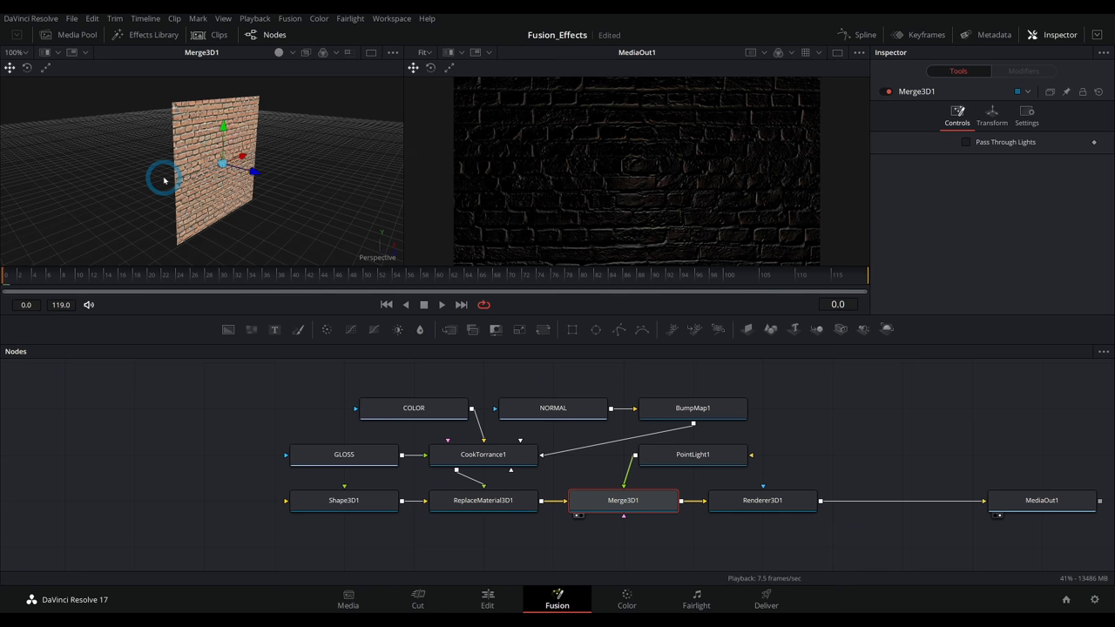
left_click(693, 453)
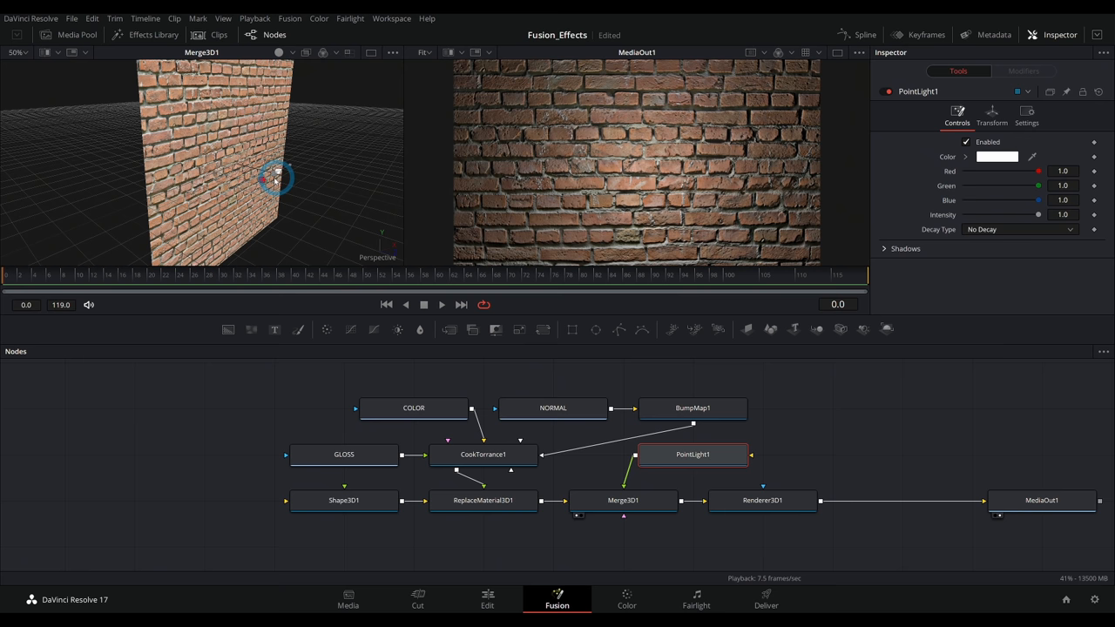
left_click_drag(277, 177, 270, 113)
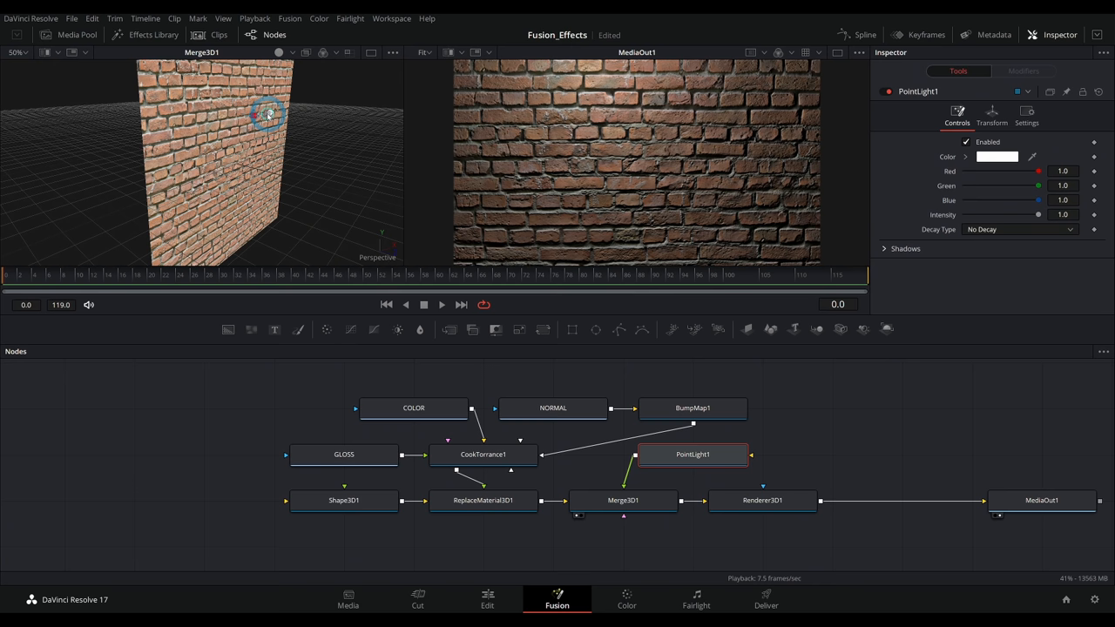
left_click(483, 500)
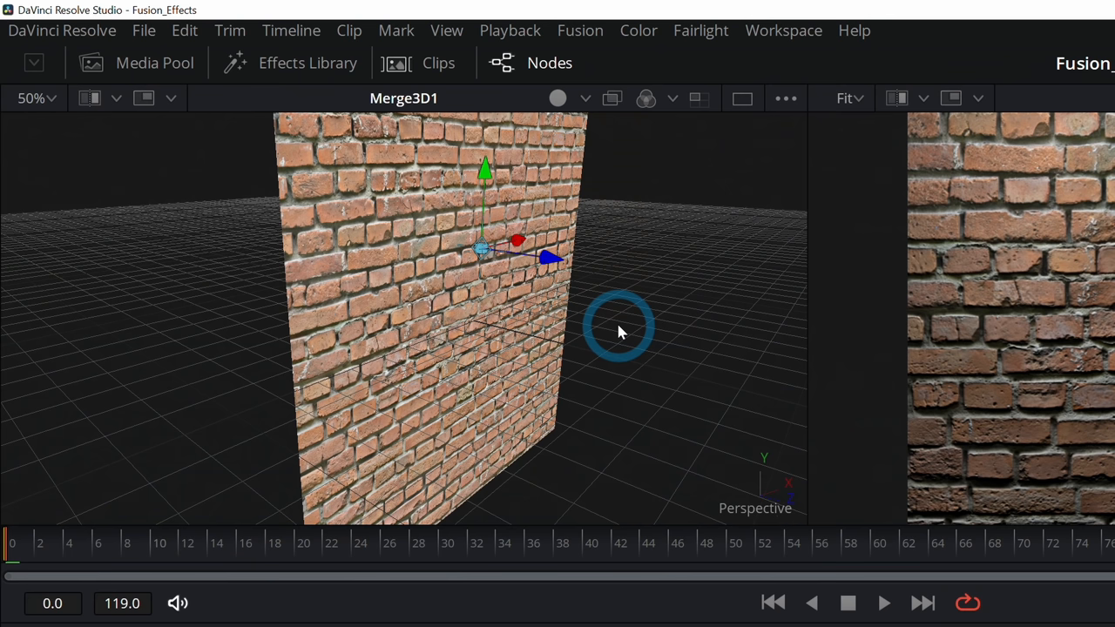
mouse_move(613, 227)
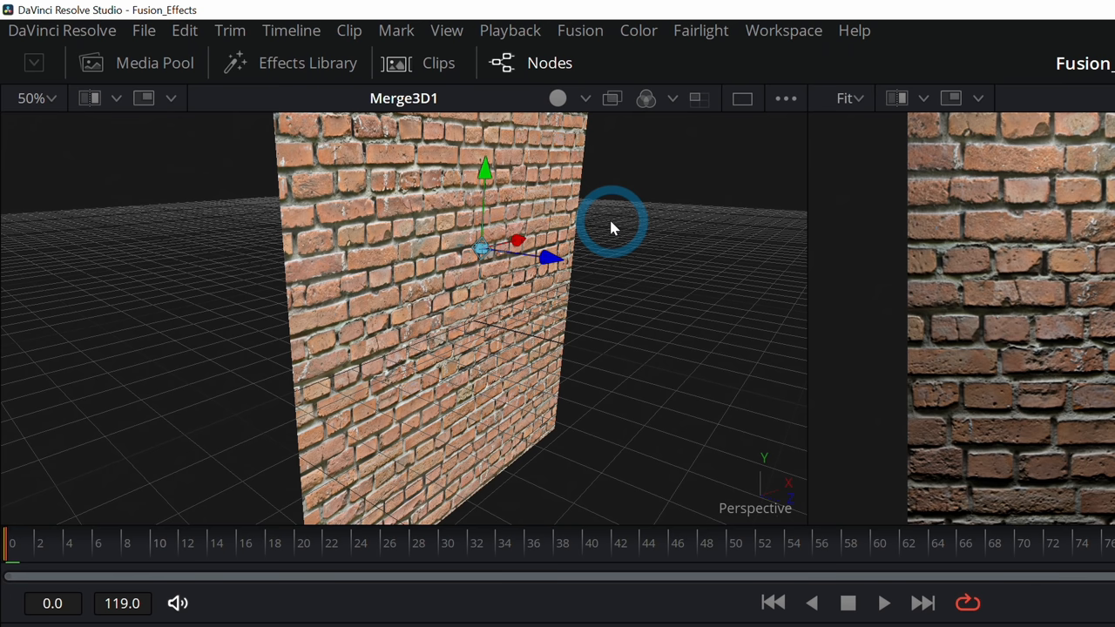
right_click(613, 223)
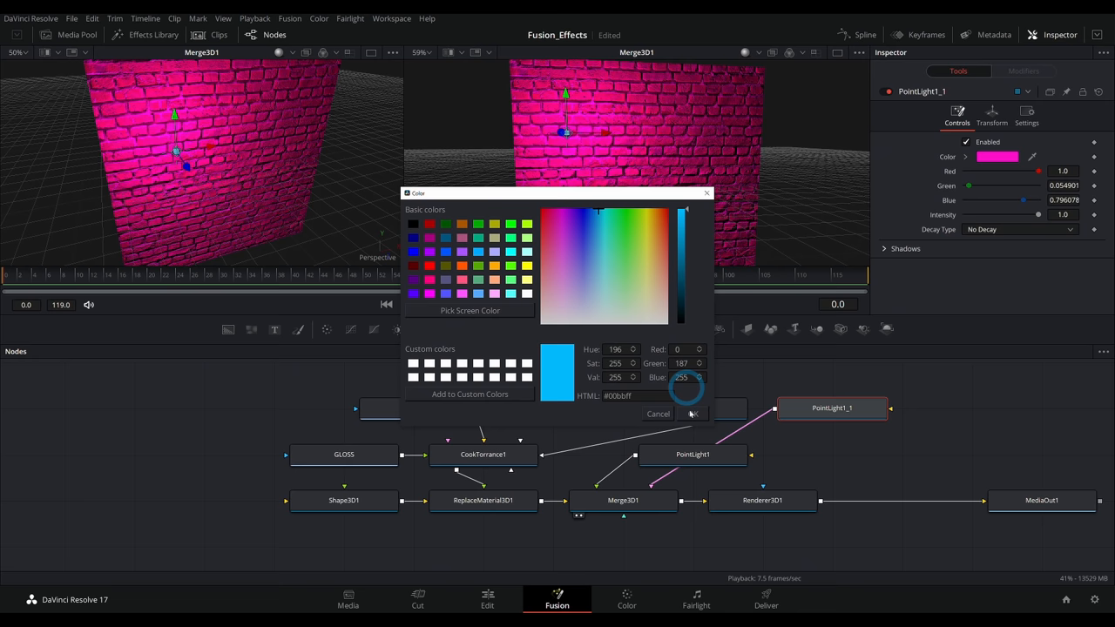
Confirm the blue colour for the second point light.
left_click(693, 415)
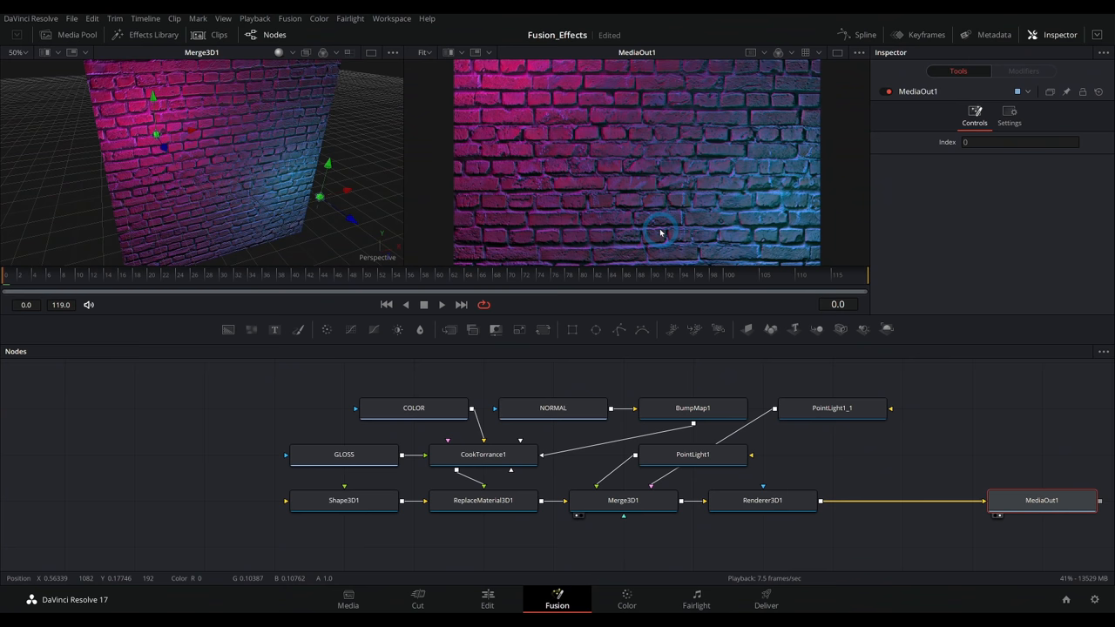
mouse_move(741, 260)
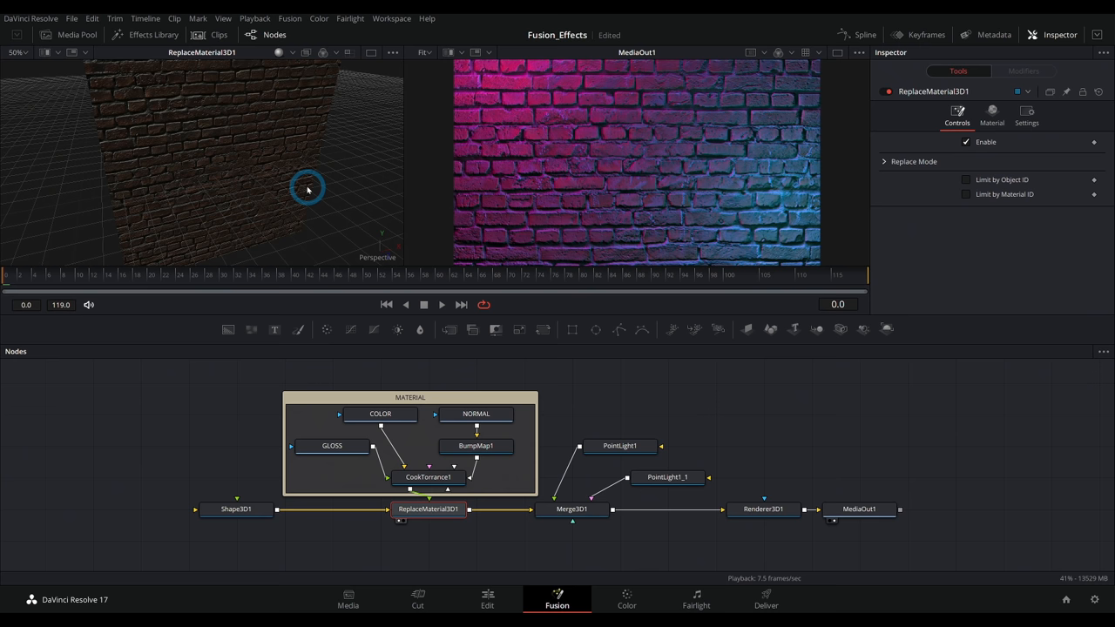
Group the colour, normal, gloss, bump and material nodes under an underlay renamed MATERIAL.
left_click(857, 509)
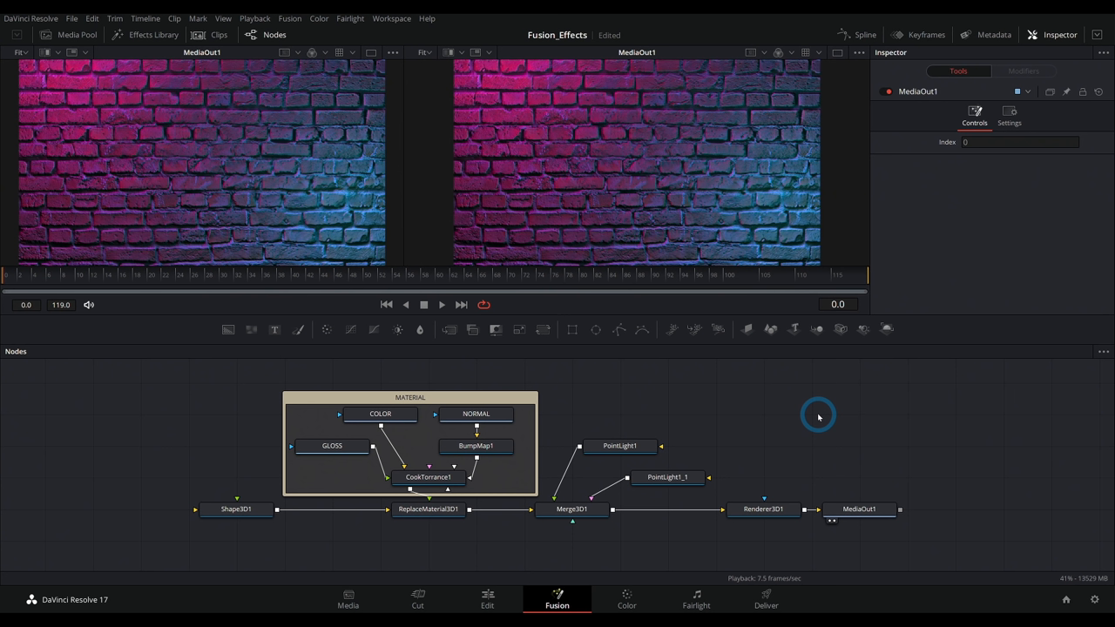
mouse_move(850, 446)
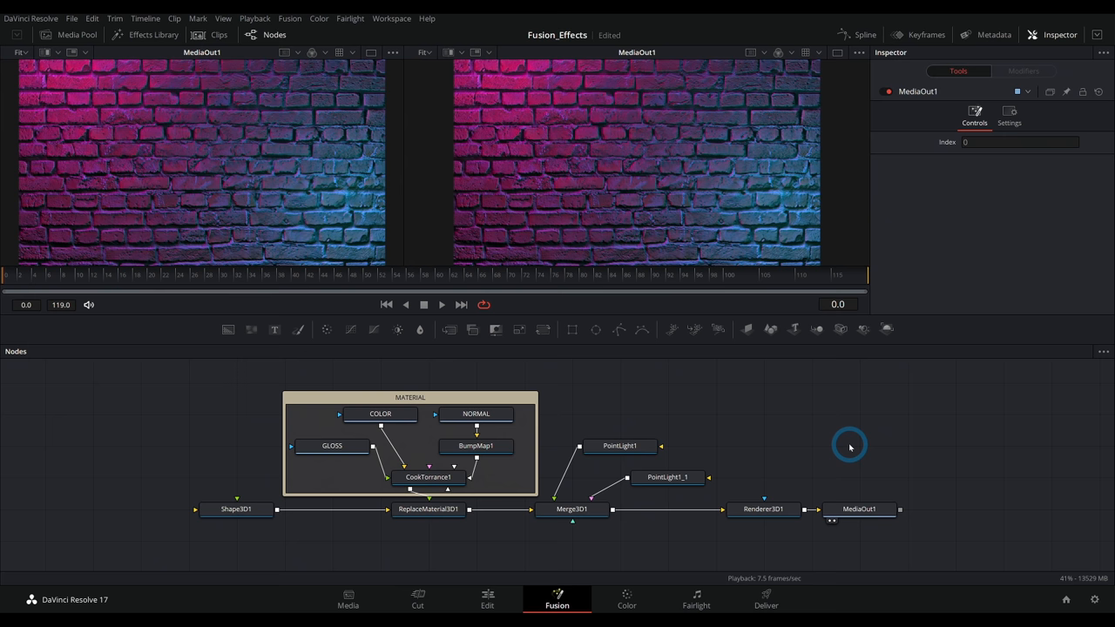